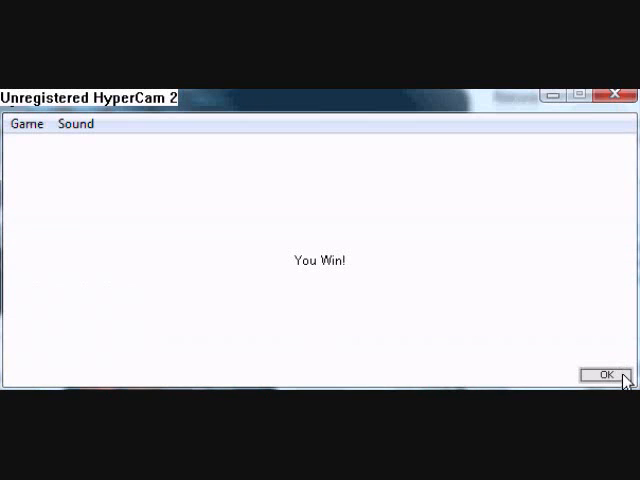
# Step: Confirm OK on the 'You Win!' message, leaving the game window blank
pyautogui.click(604, 374)
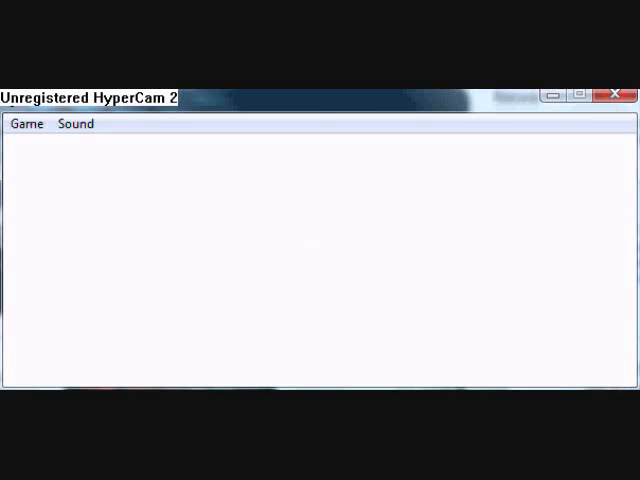